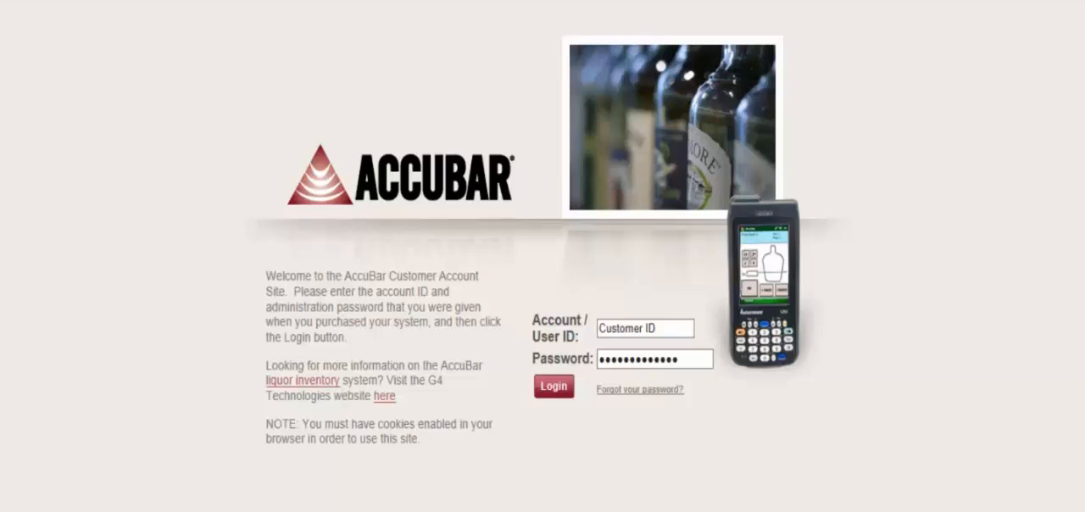
Log in to the customer account and glance at the Activities menu before the Home alerts
left_click(553, 387)
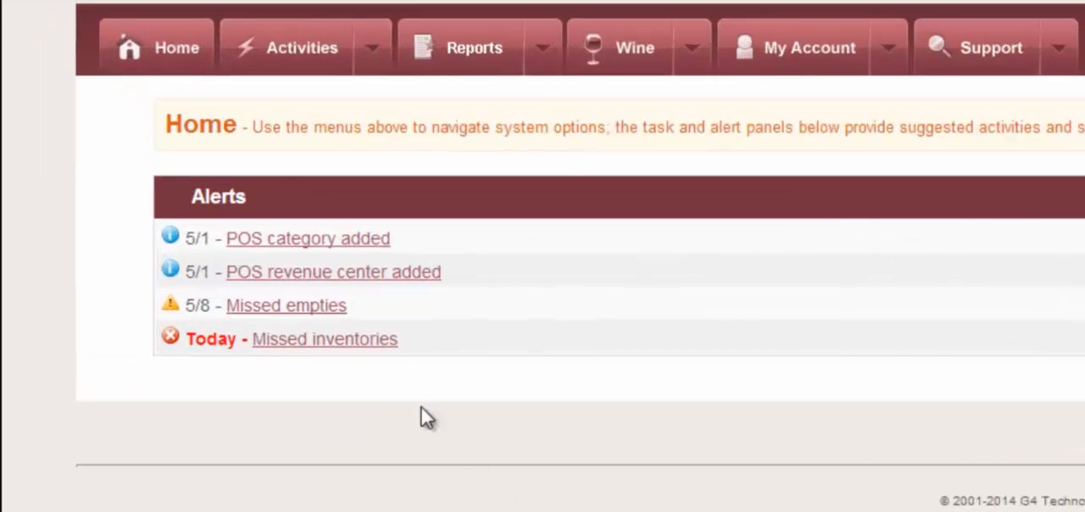
left_click(371, 48)
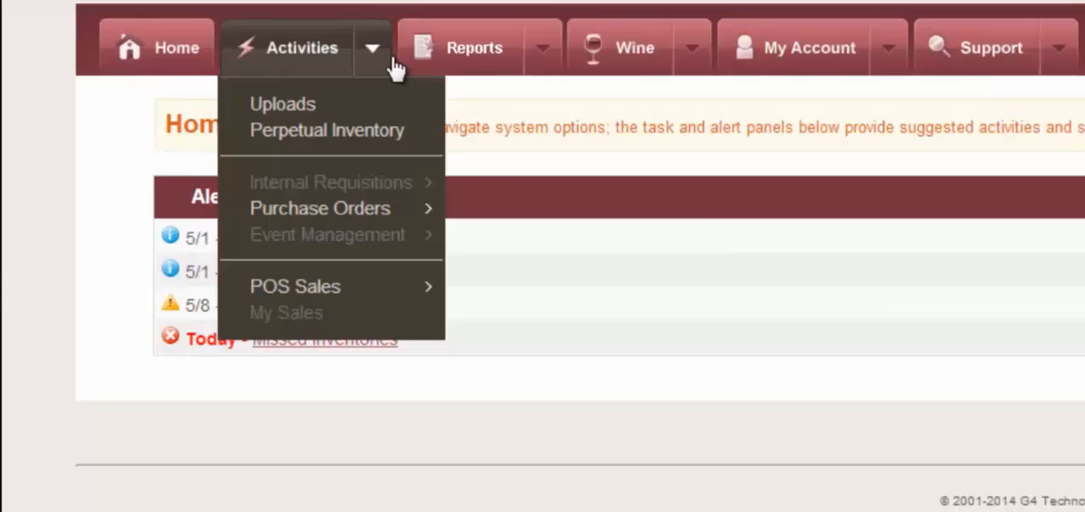
left_click(809, 48)
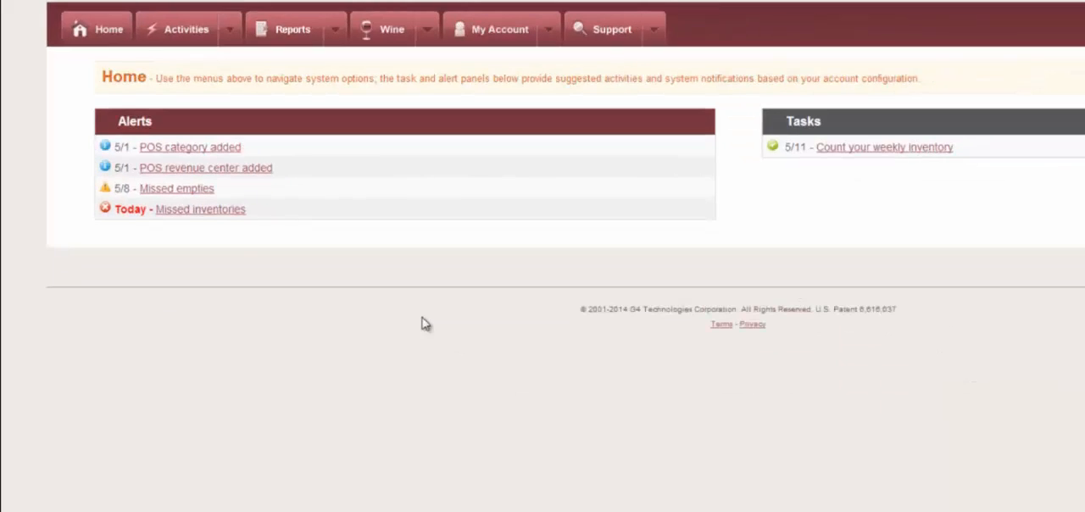
mouse_move(308, 163)
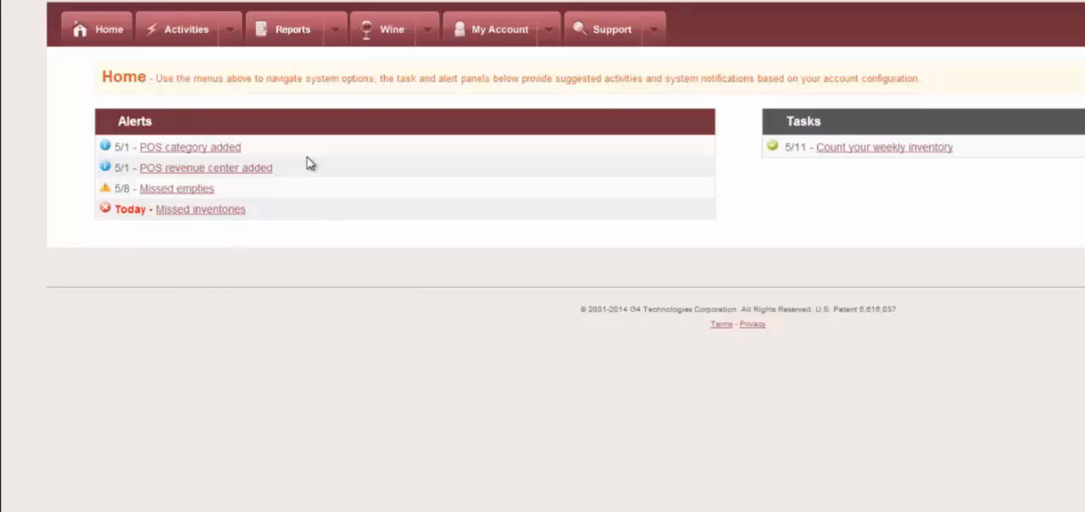
mouse_move(301, 198)
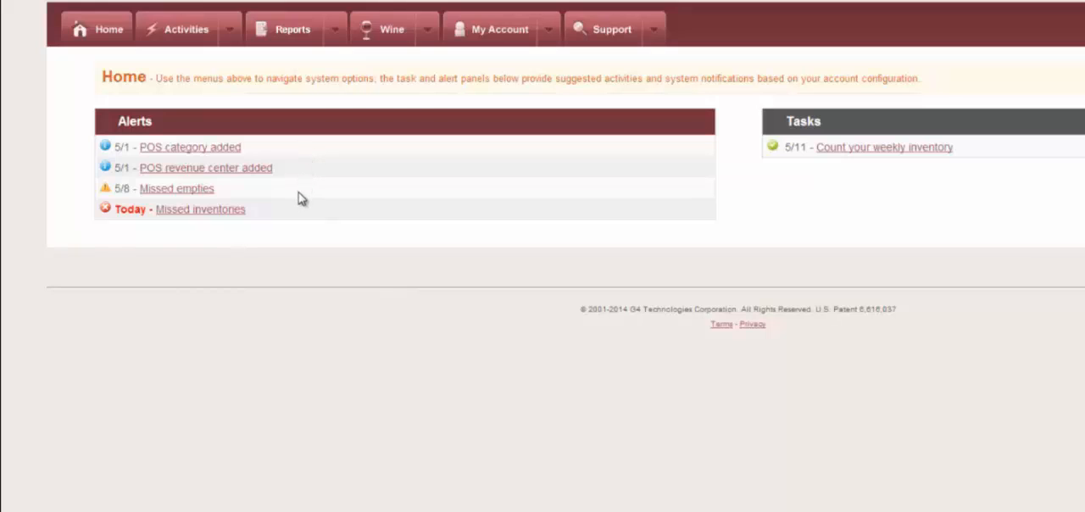
mouse_move(261, 229)
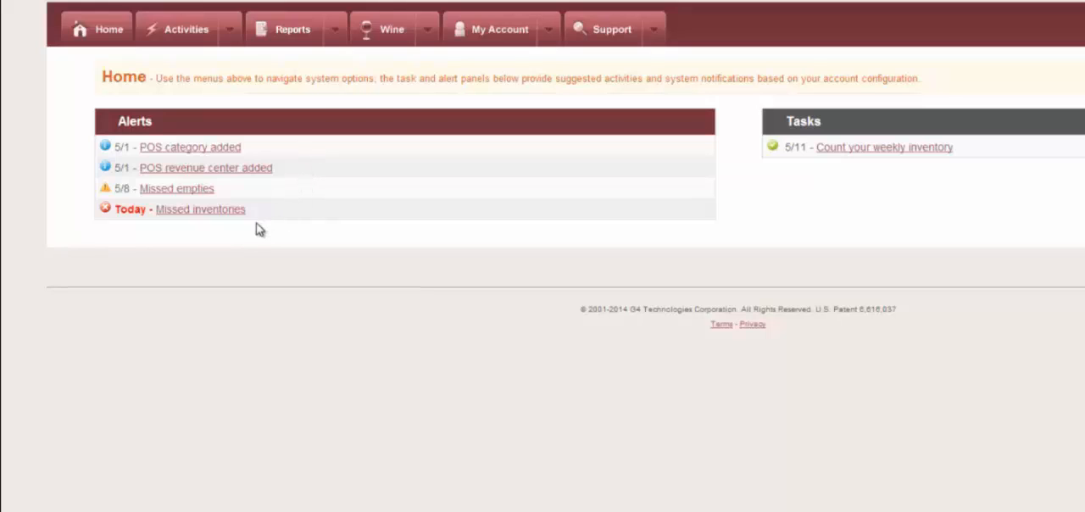
Show the Uploads page and select the most recent upload row
left_click(200, 210)
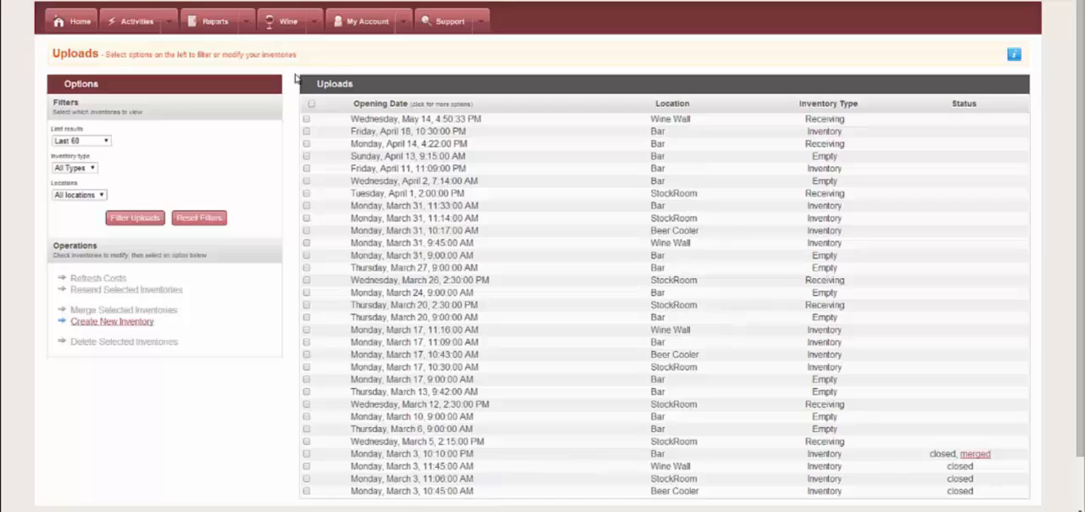
mouse_move(262, 94)
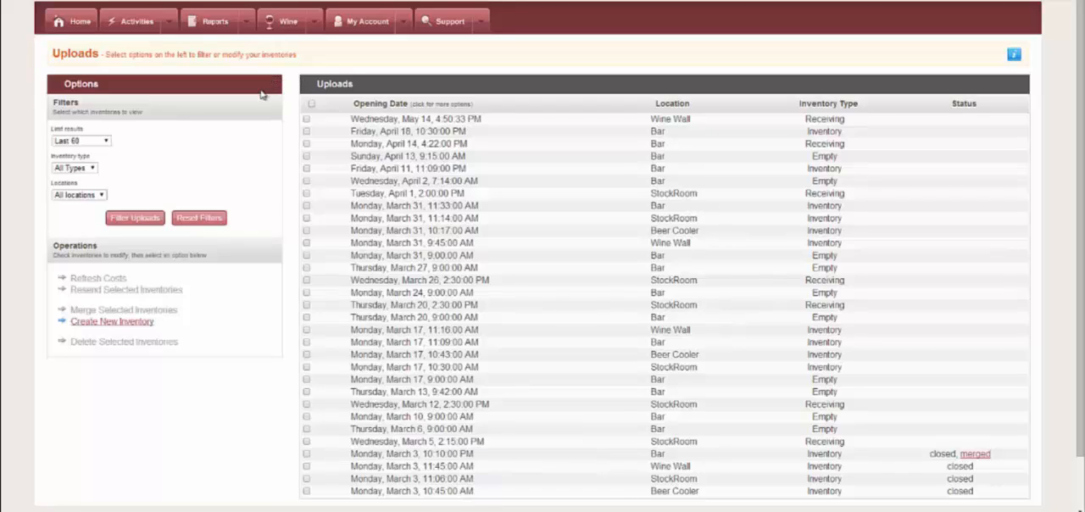
mouse_move(263, 289)
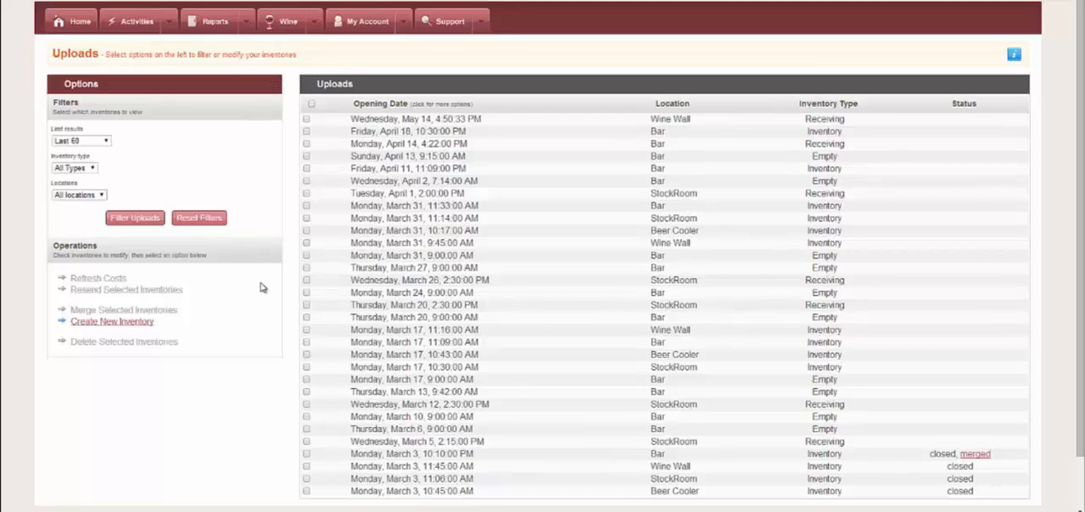
left_click(307, 118)
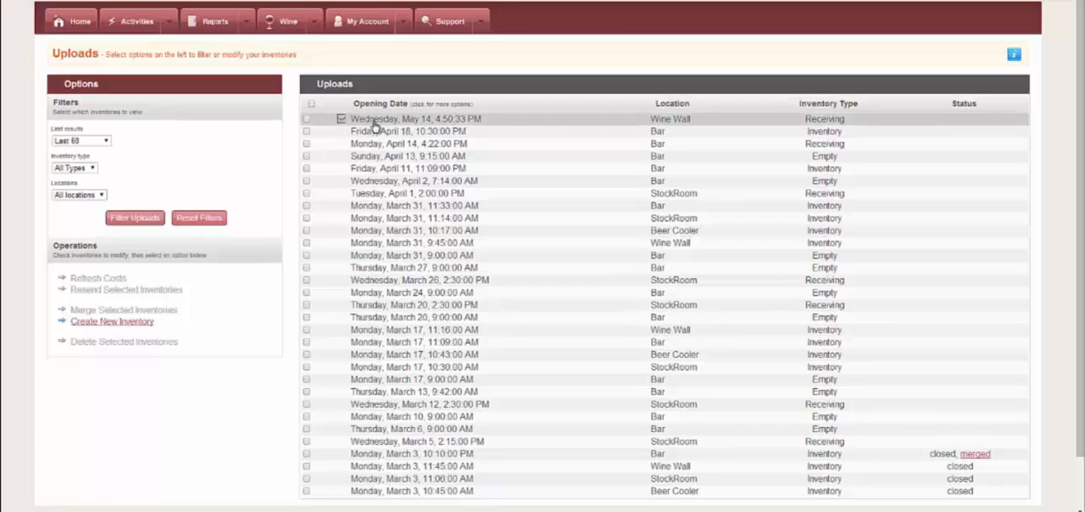
right_click(413, 118)
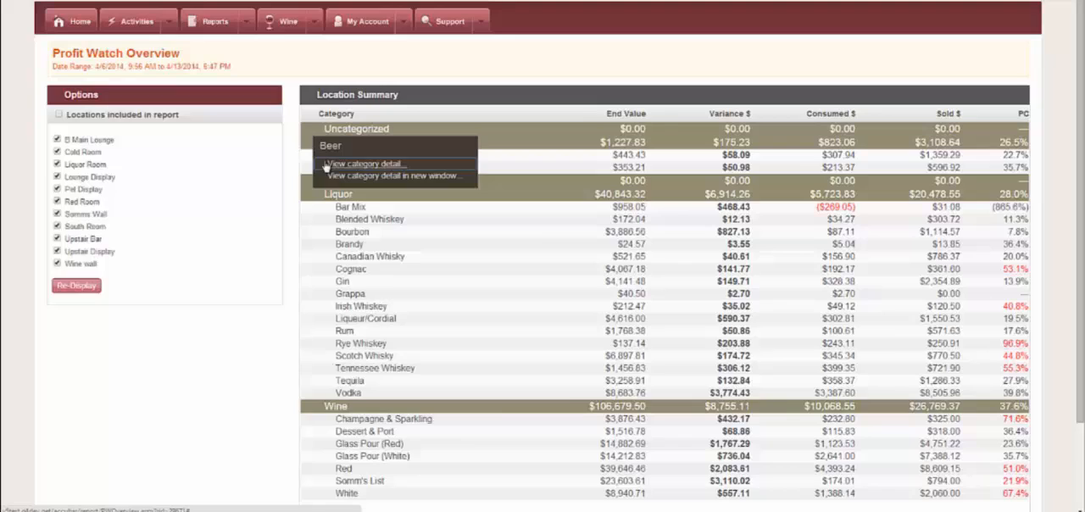
View the Profit Watch item-level detail for the Beer category
left_click(364, 162)
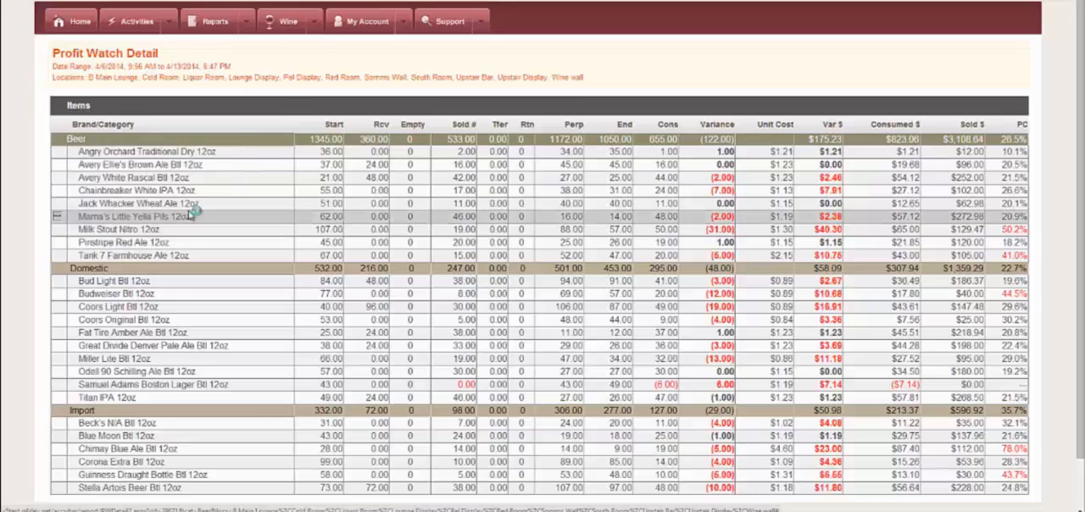
double_click(146, 151)
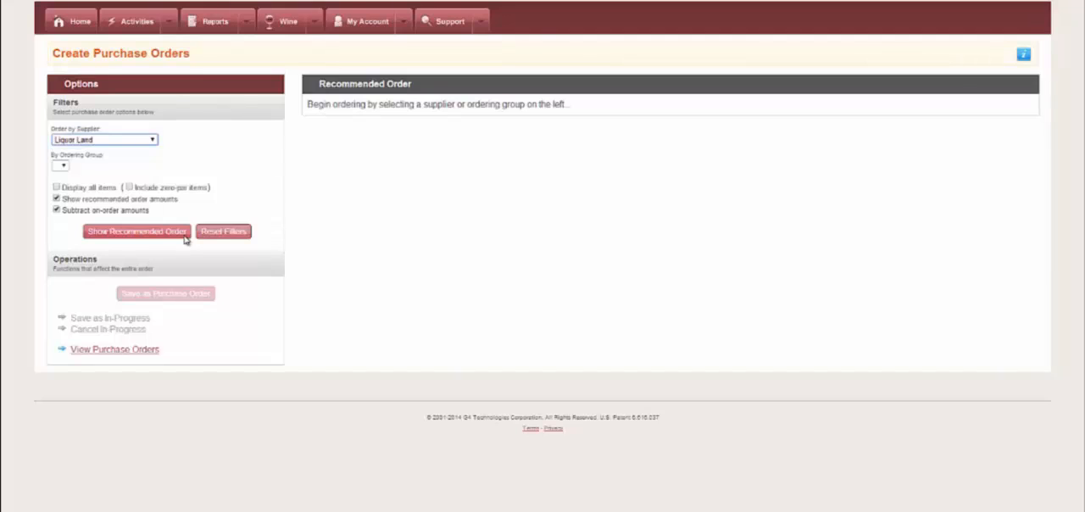
Generate Liquor Land's recommended order and save it as Purchase Order #487604
left_click(136, 230)
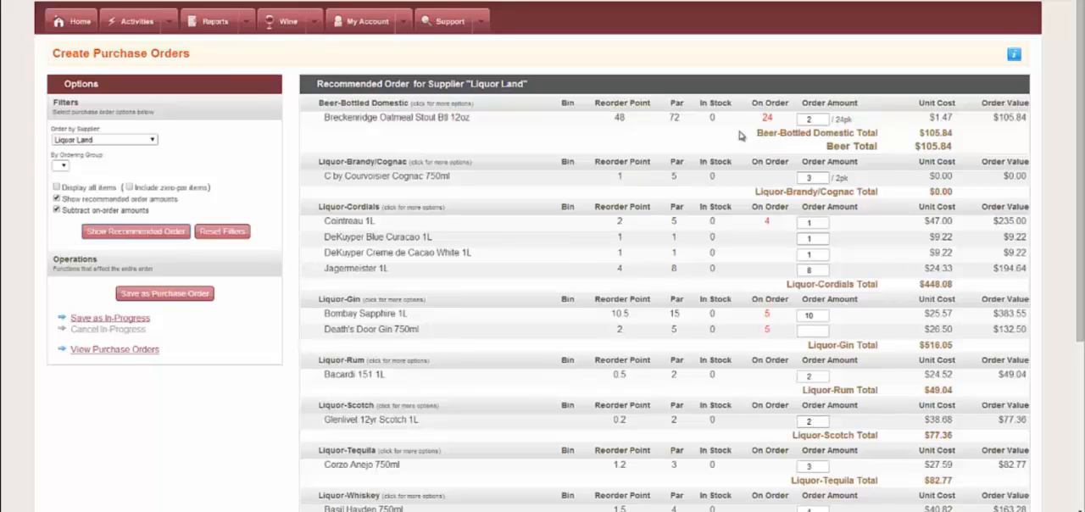
left_click(164, 292)
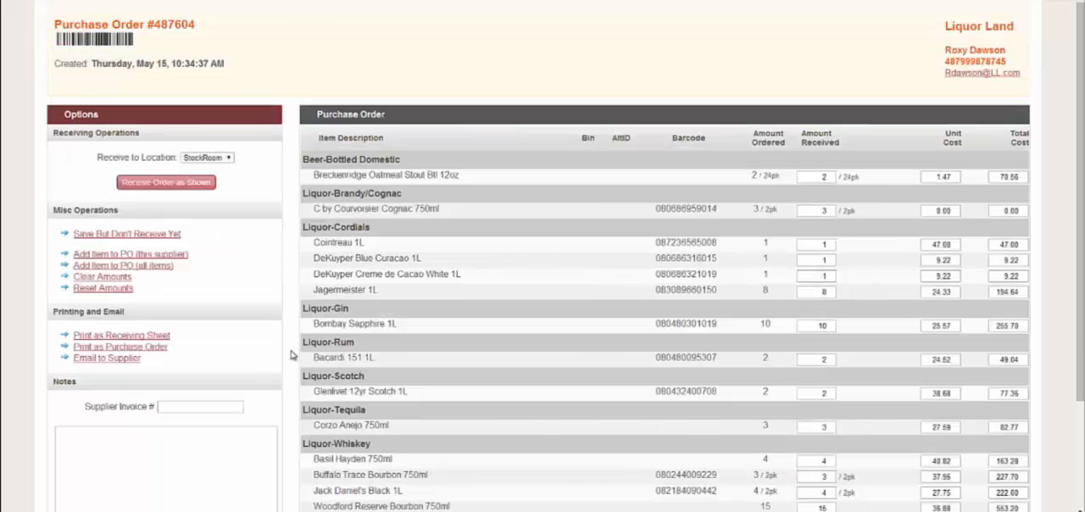
mouse_move(224, 364)
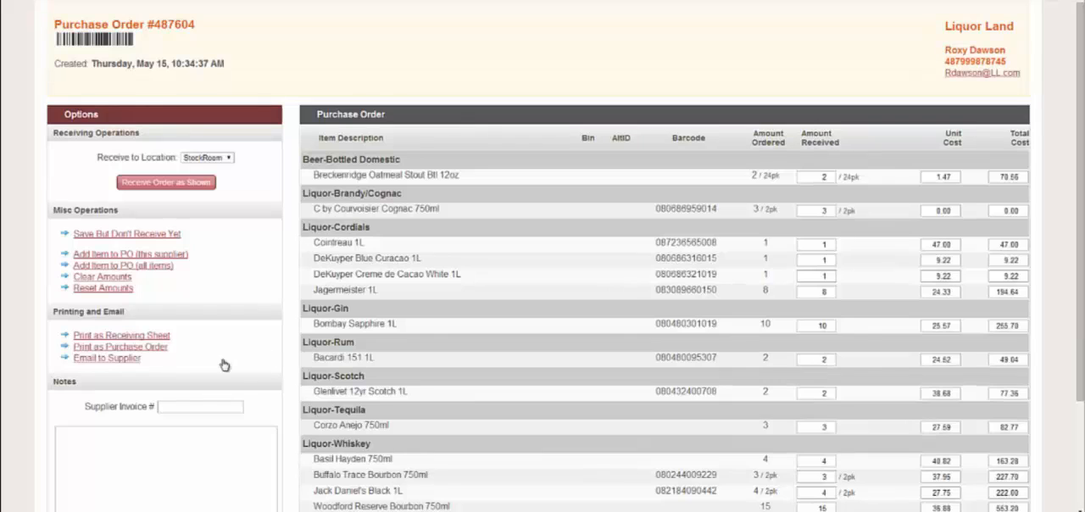